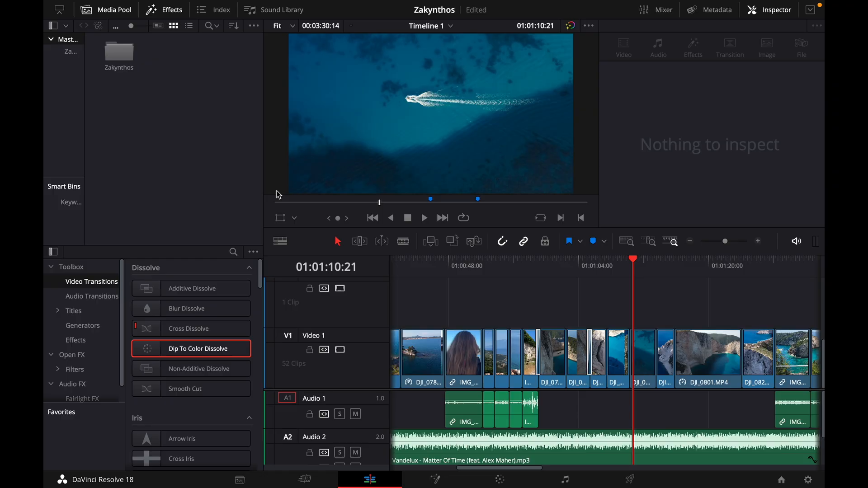
mouse_move(595, 308)
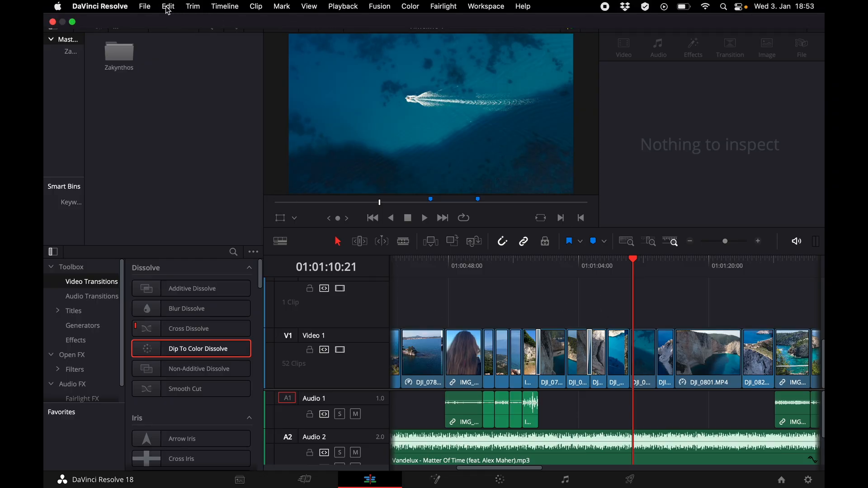
mouse_move(99, 6)
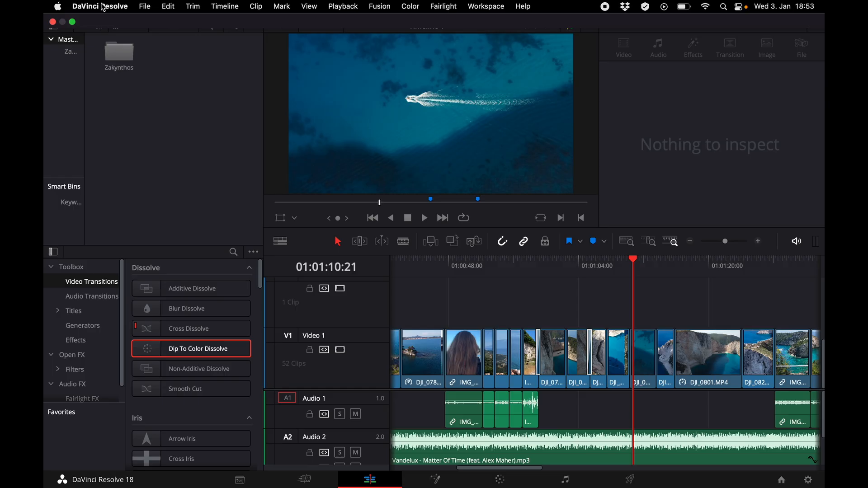
Open Preferences from the DaVinci Resolve application menu
click(100, 6)
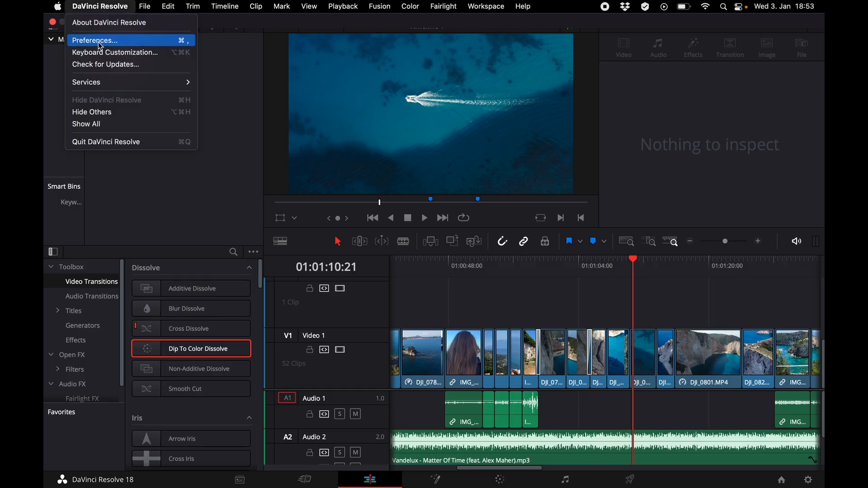
click(95, 40)
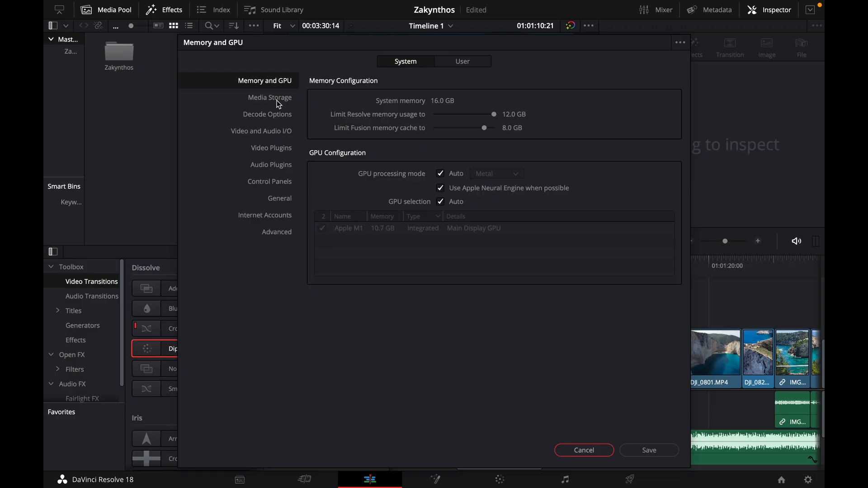
mouse_move(272, 136)
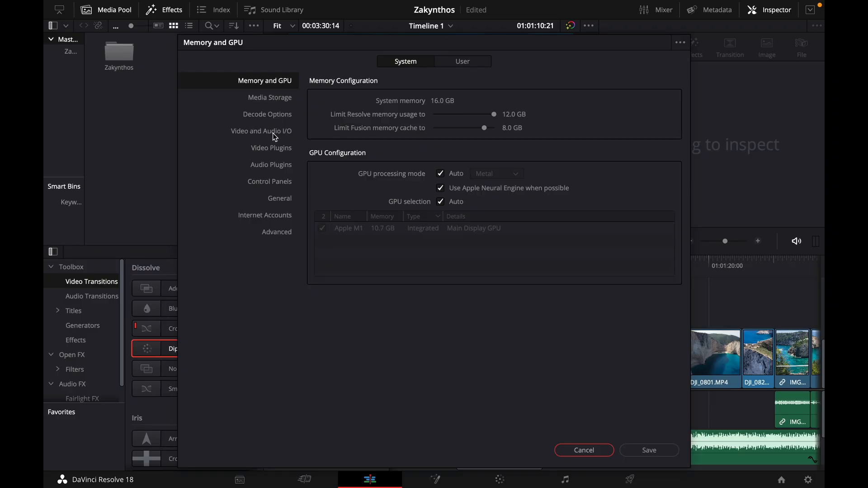
mouse_move(284, 136)
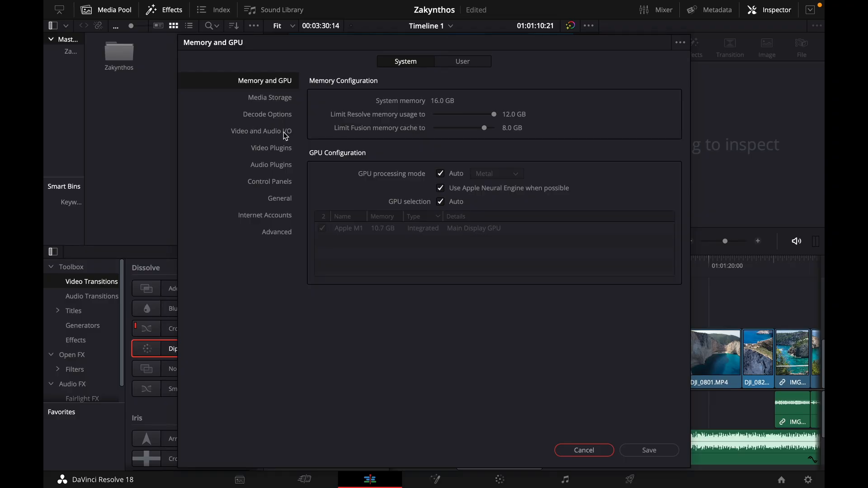
In Video and Audio I/O, set the output device to MacBook Air Speakers and save
click(261, 131)
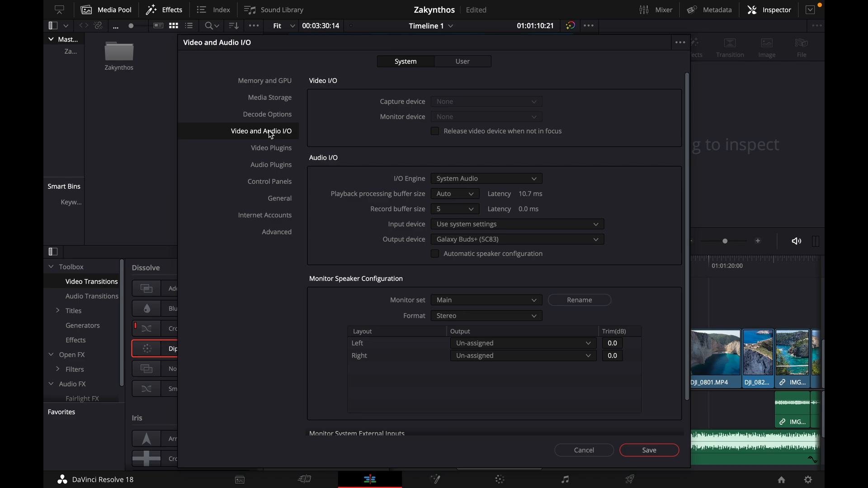
mouse_move(435, 247)
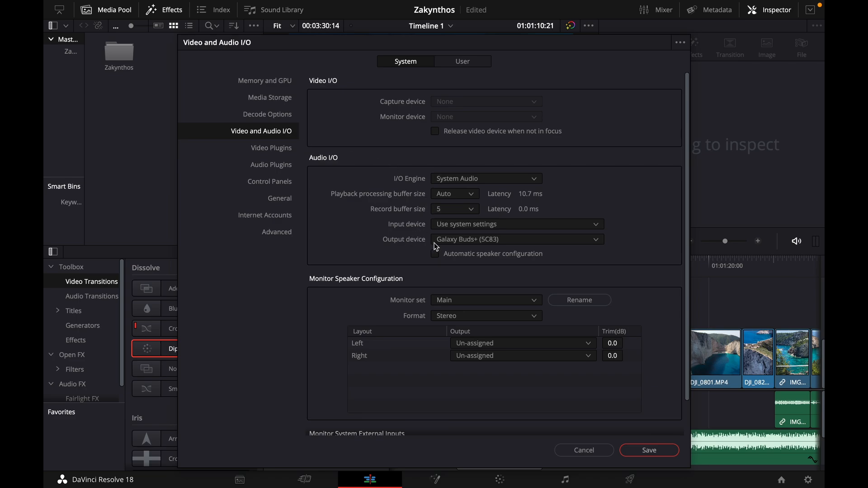
mouse_move(491, 245)
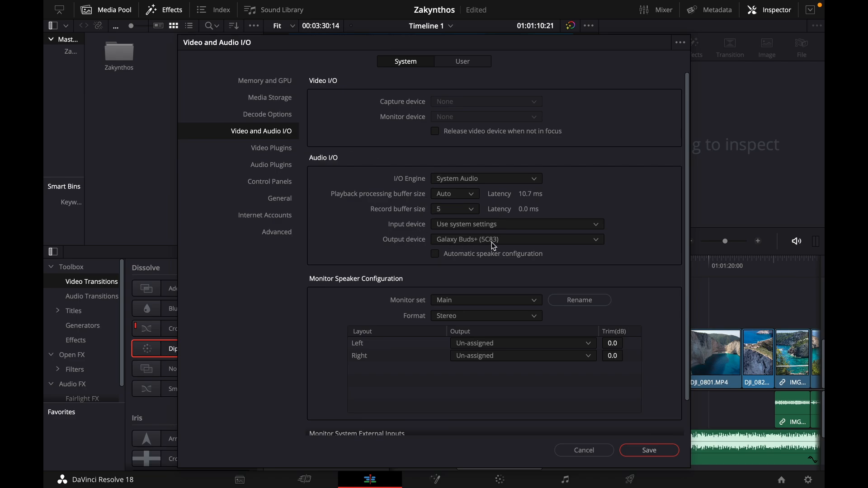
mouse_move(596, 244)
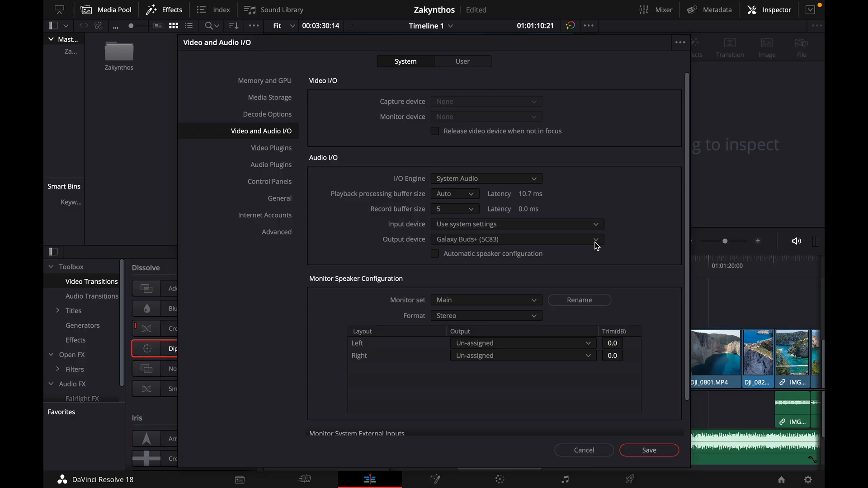
click(596, 239)
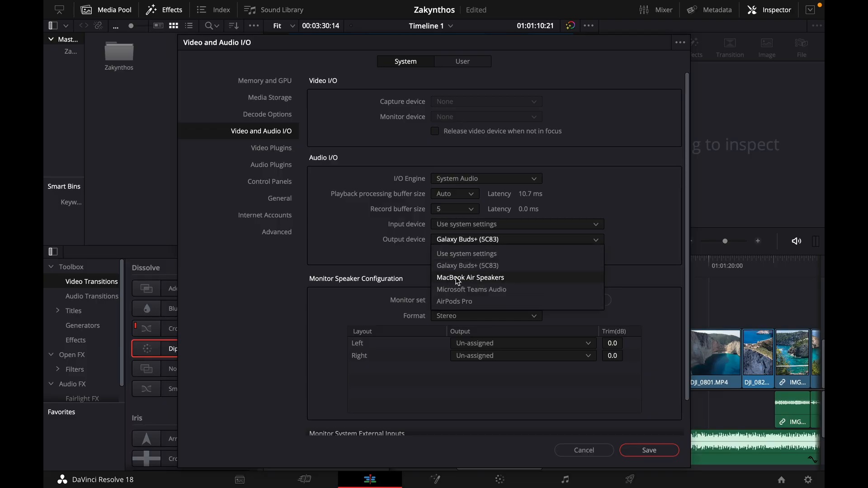
mouse_move(472, 282)
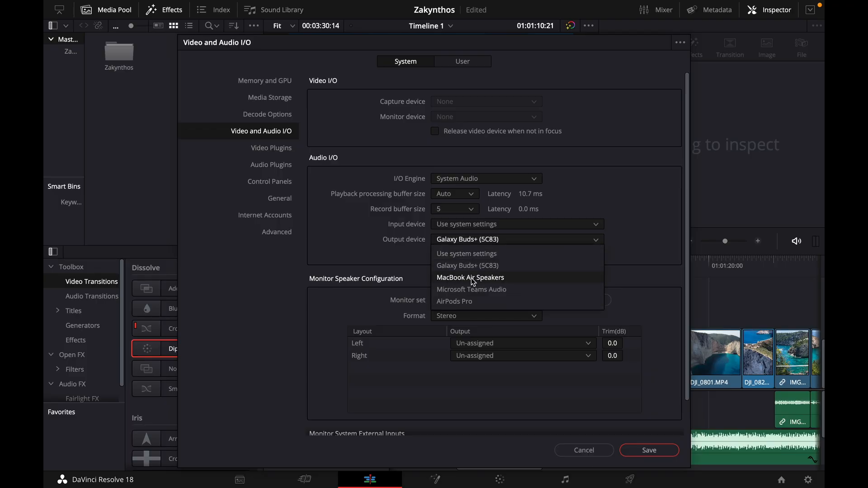
click(469, 278)
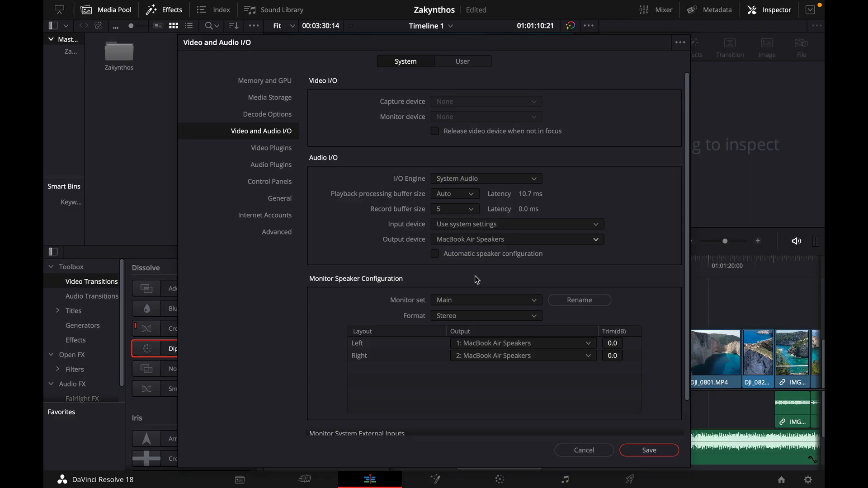
mouse_move(649, 454)
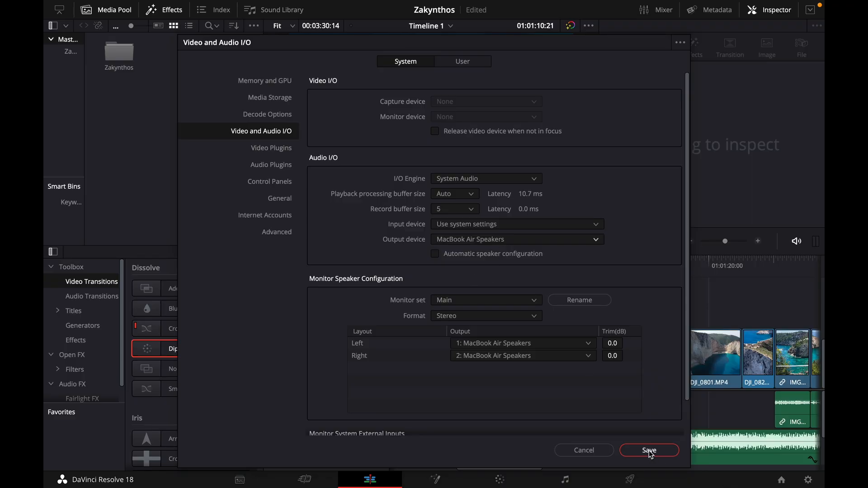
click(648, 450)
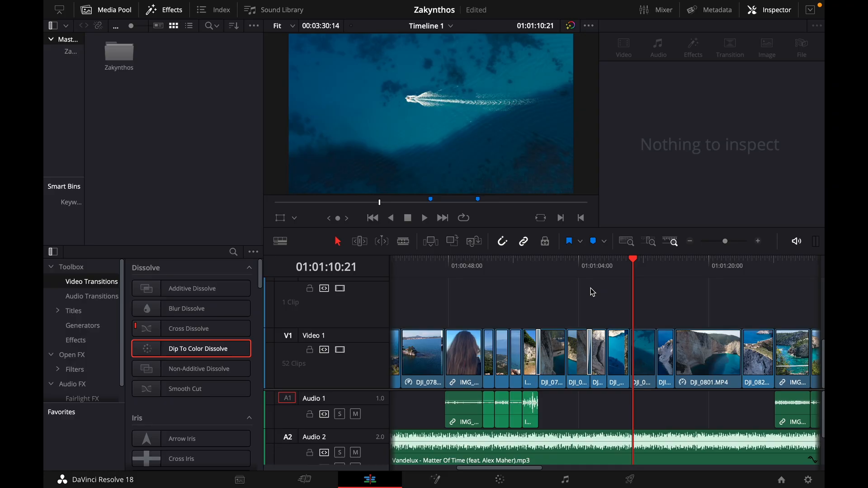